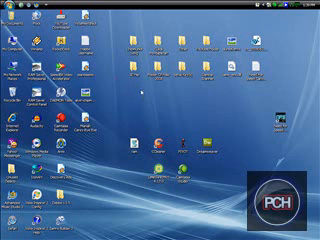
- Search the Start menu for programs named "windows"
left_click(12, 232)
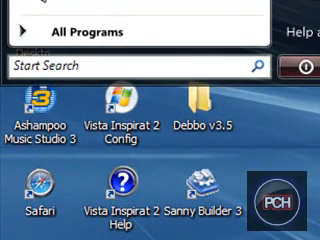
type("w")
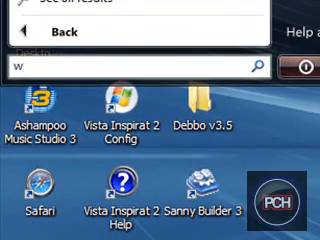
type("indows")
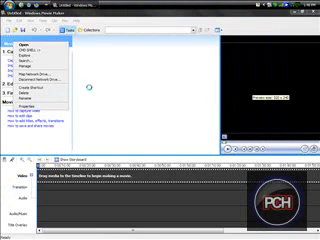
- Launch Windows Movie Maker from the search results
left_click(33, 107)
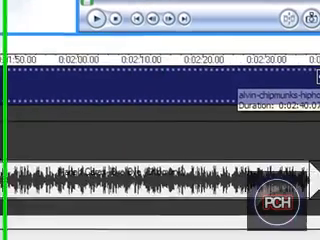
- Scroll the timeline right to view the chipmunks hip-hop audio track
scroll("right", 3)
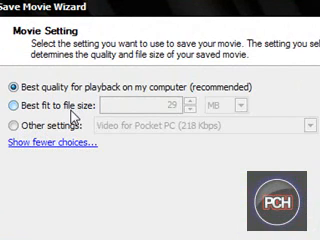
left_click(16, 127)
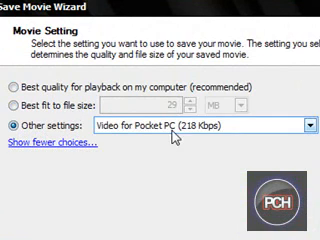
left_click(12, 63)
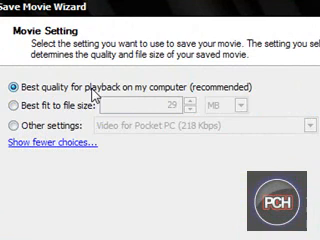